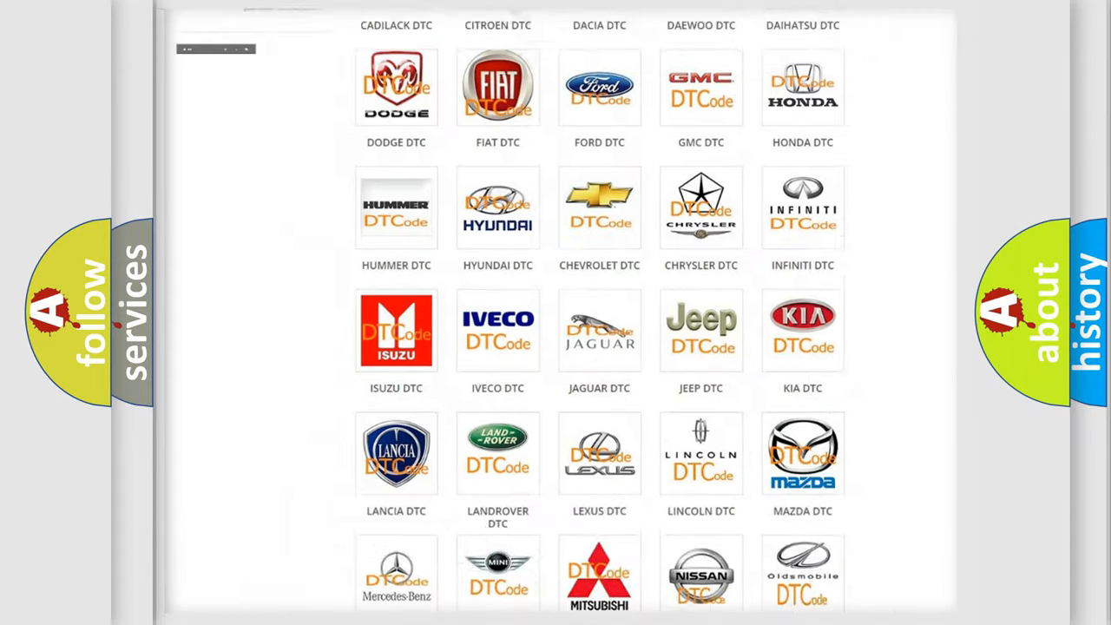
Open the Cadillac DTC subcategory and review its list of B-series airbag codes
{"action": "scroll", "scroll_direction": "up", "scroll_amount": 3}
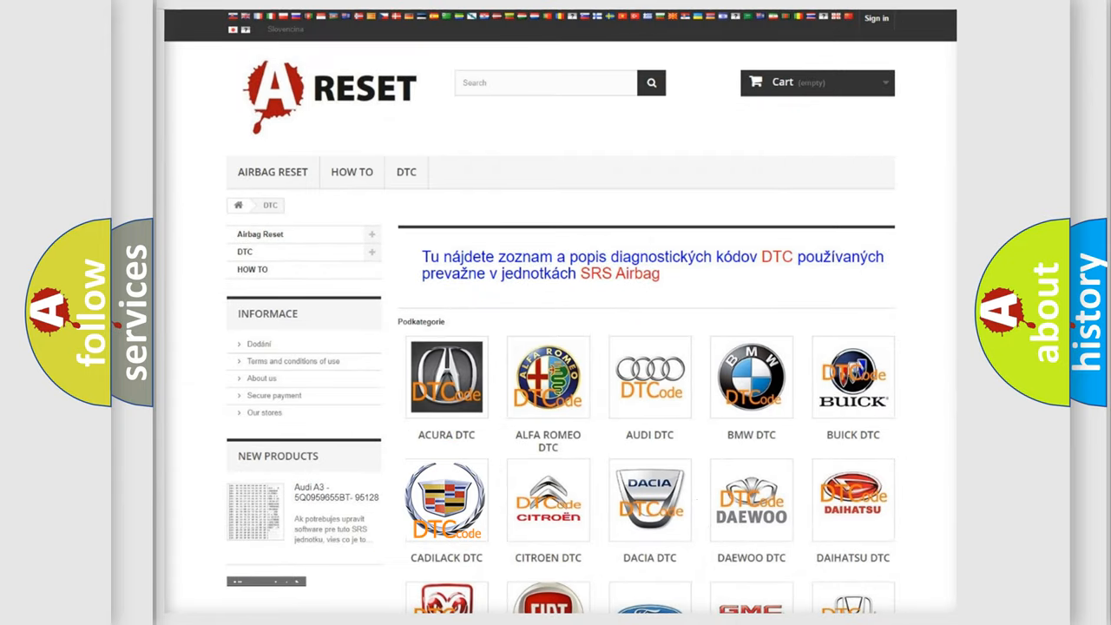
{"action": "left_click", "coordinate": [446, 500]}
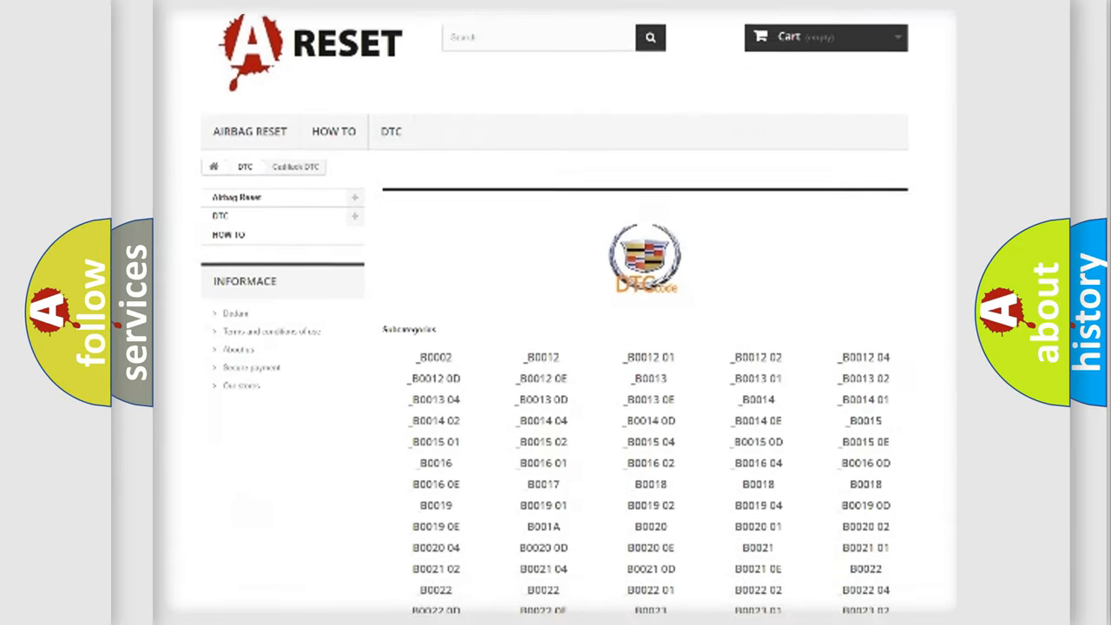
{"action": "scroll", "scroll_direction": "down", "scroll_amount": 3}
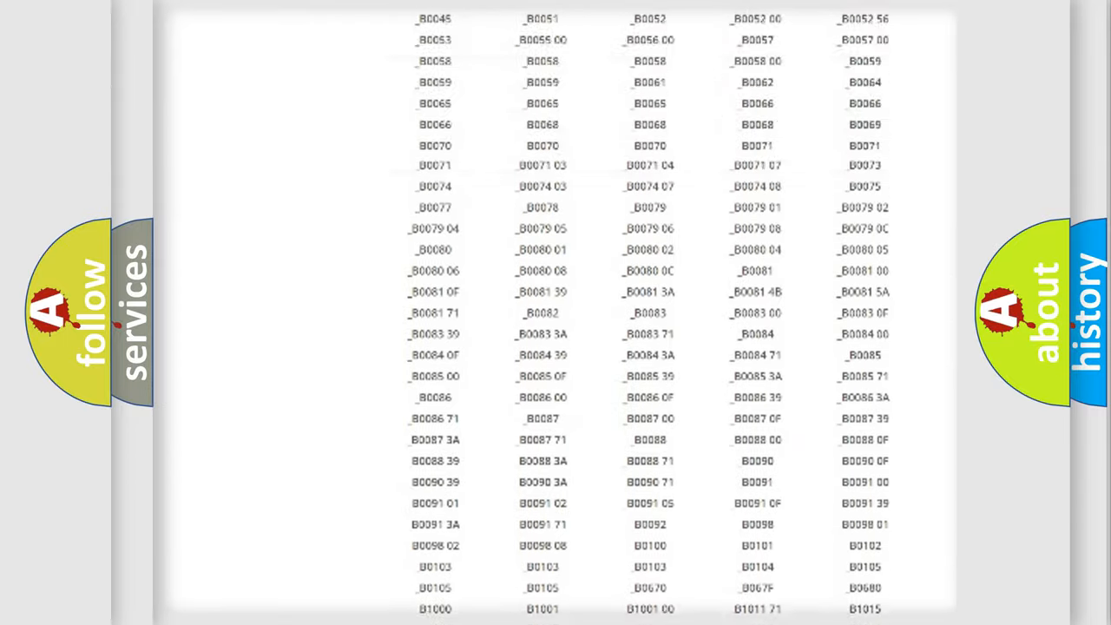
{"action": "scroll", "scroll_direction": "up", "scroll_amount": 3}
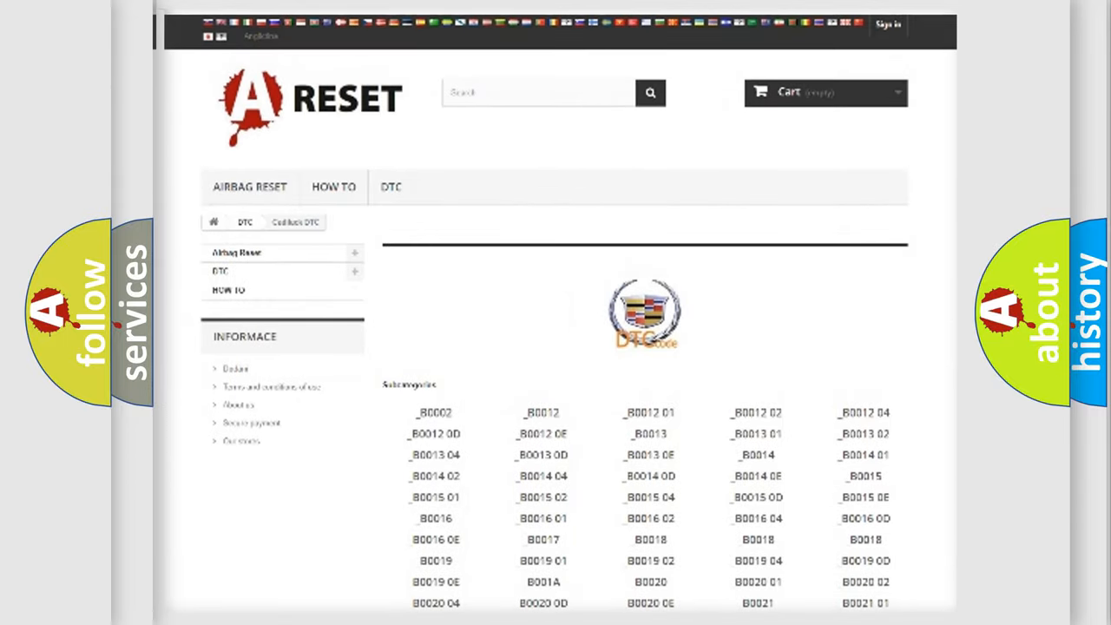